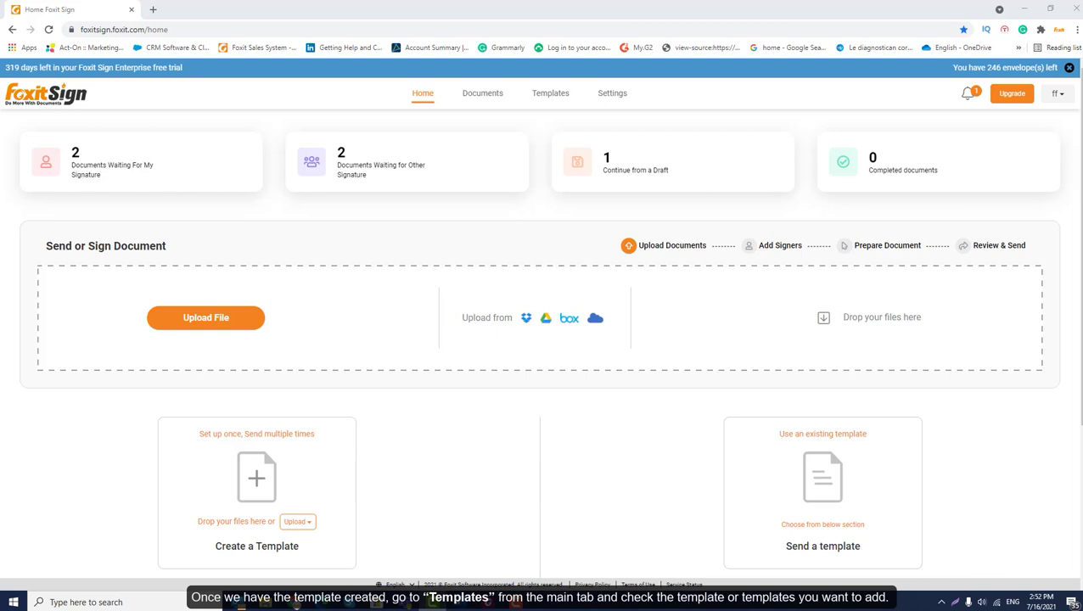
Select the Employee Contract Form template from My Templates.
{"action": "left_click", "coordinate": [550, 92]}
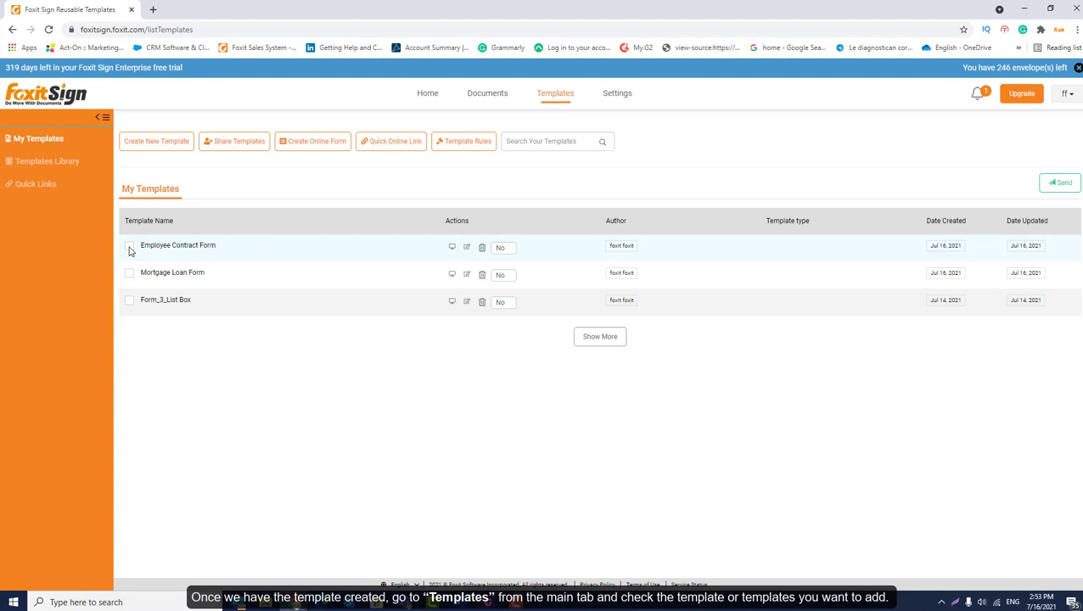
{"action": "left_click", "coordinate": [129, 245]}
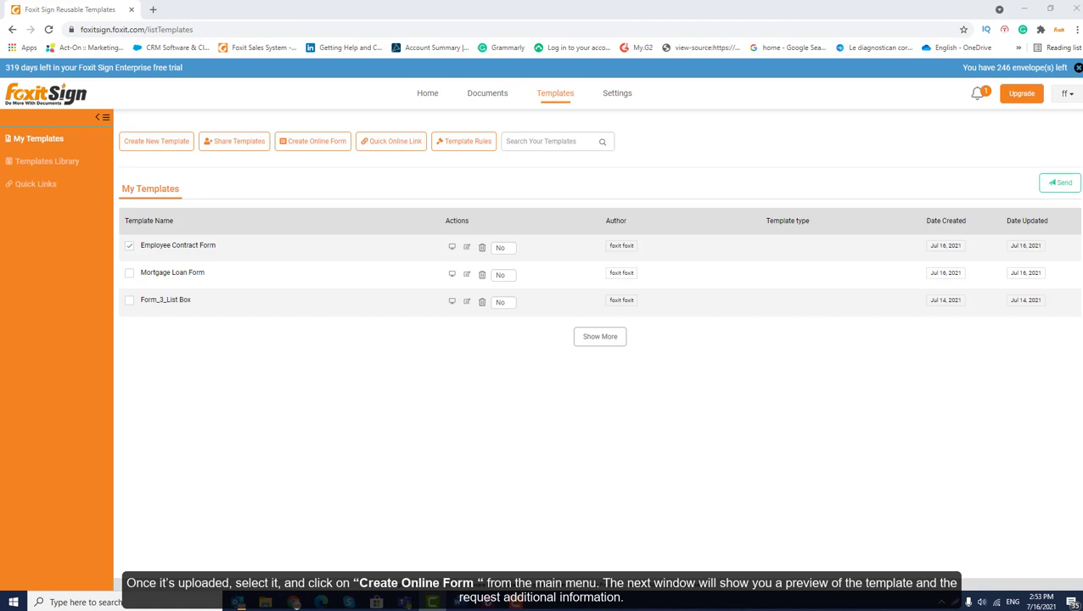
{"action": "mouse_move", "coordinate": [312, 153]}
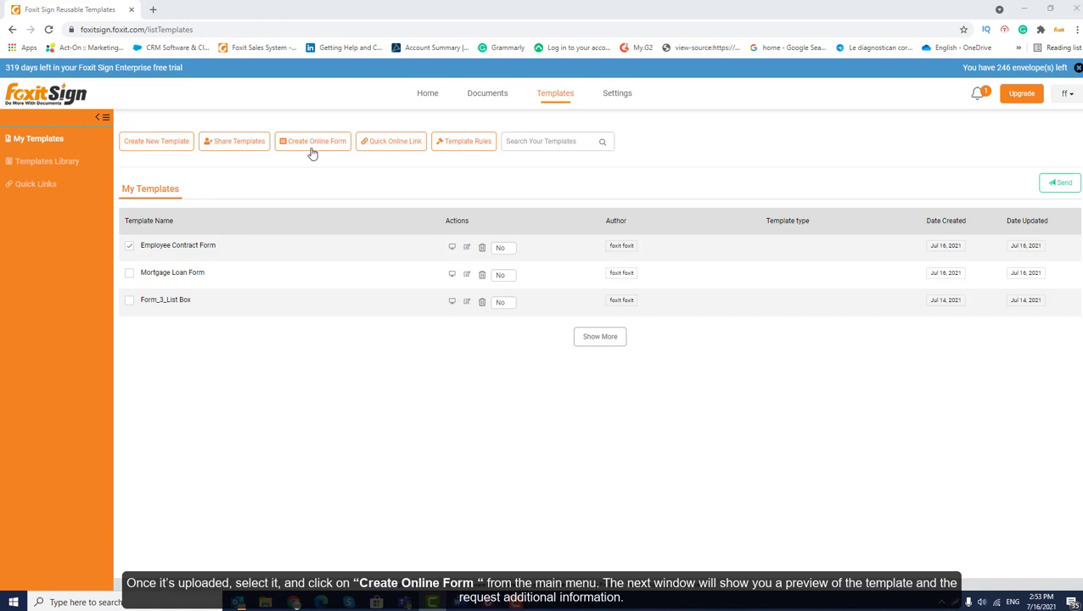
Create an online form from the template named Employee Form, with Form Active set to Yes.
{"action": "left_click", "coordinate": [313, 141]}
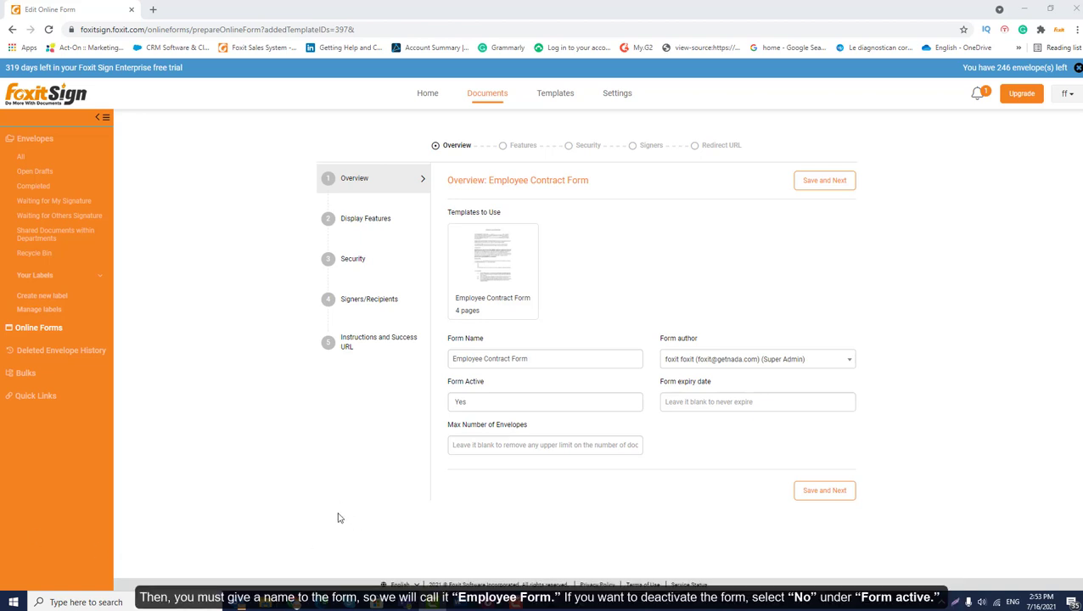
{"action": "mouse_move", "coordinate": [350, 497]}
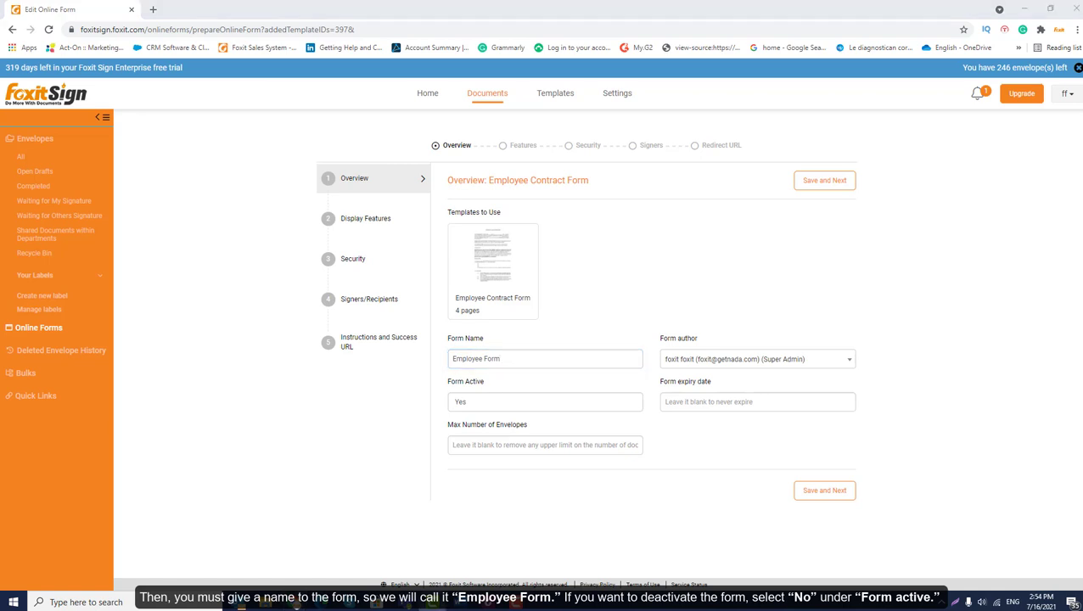
{"action": "left_click", "coordinate": [545, 402]}
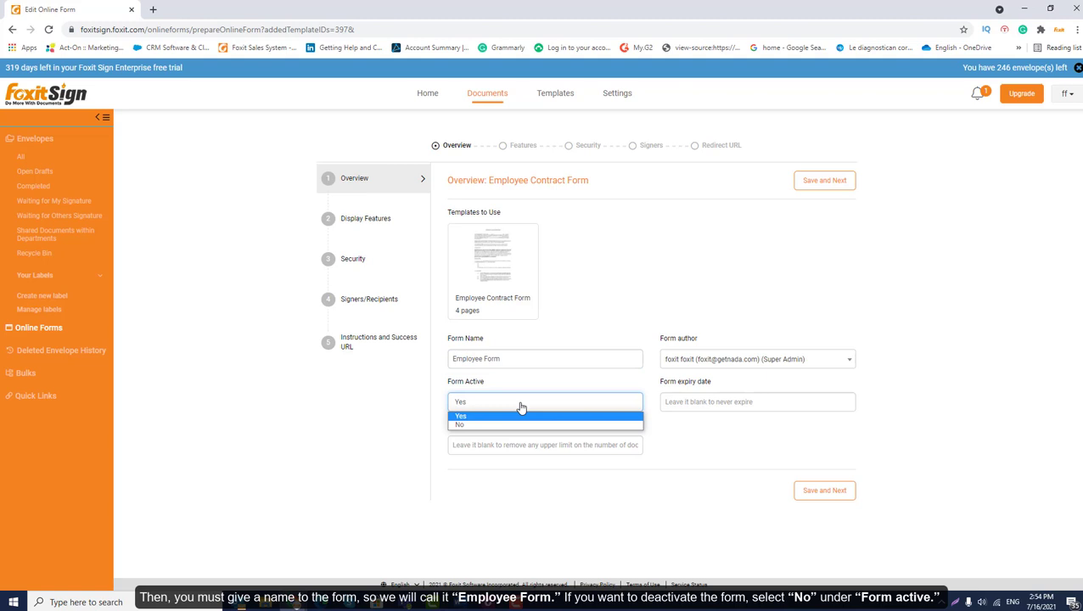
{"action": "left_click", "coordinate": [460, 415]}
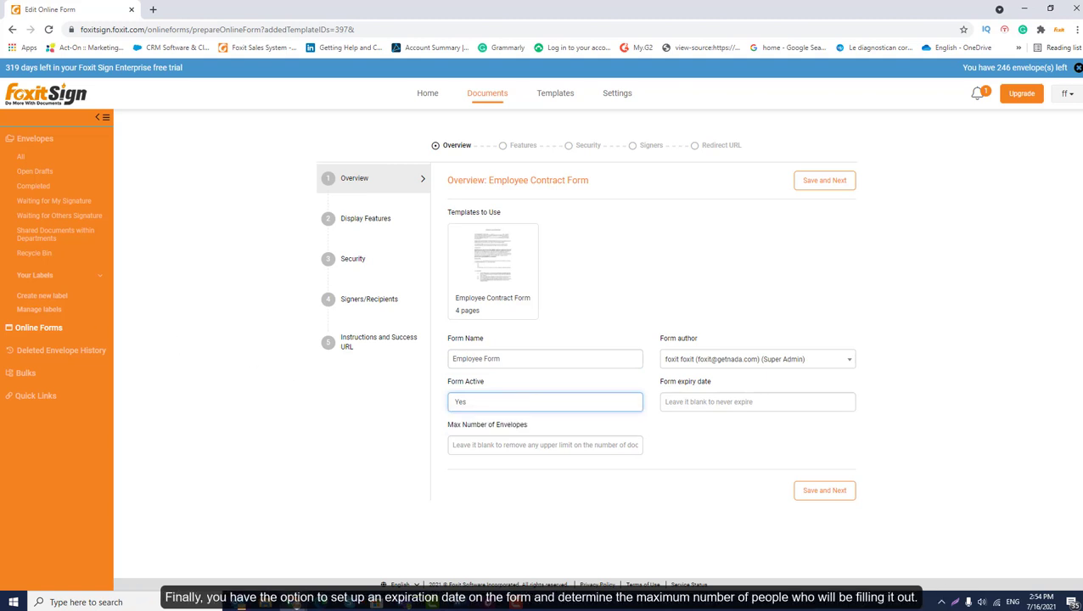
{"action": "left_click", "coordinate": [756, 402]}
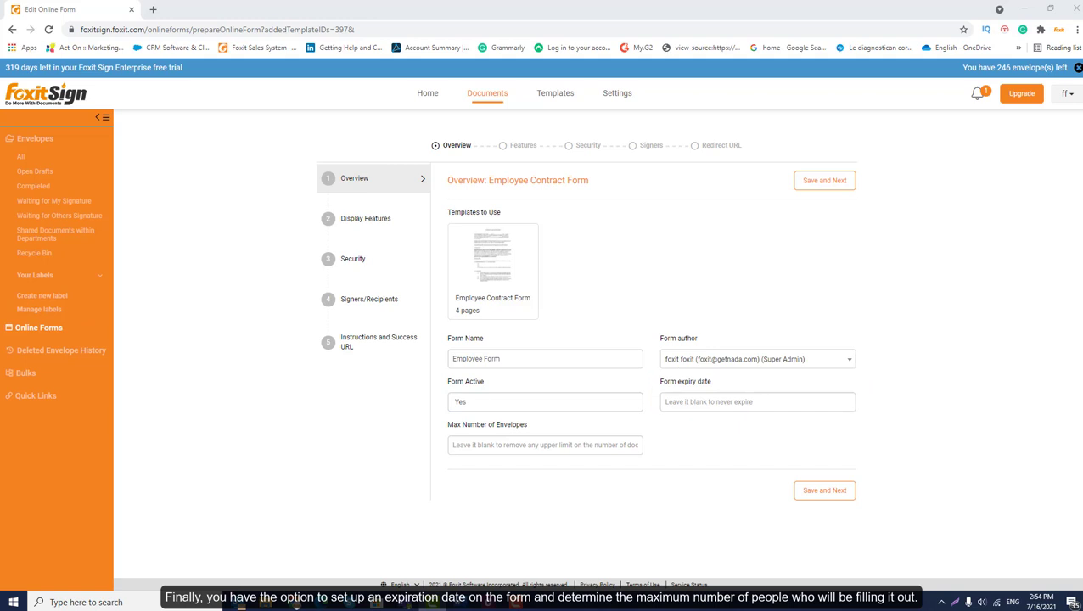
{"action": "left_click", "coordinate": [544, 445]}
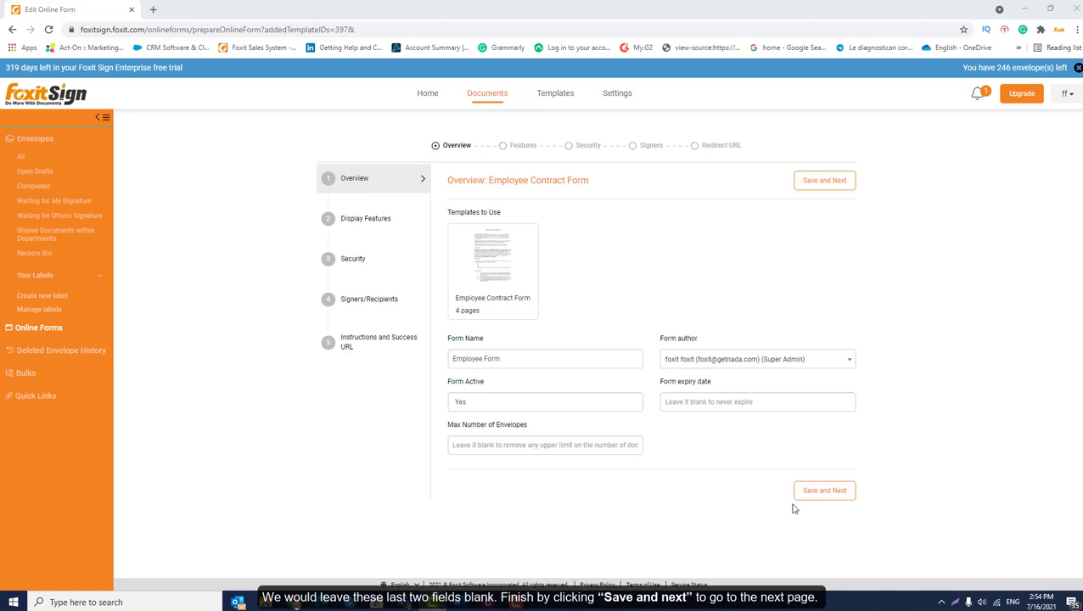
Save the Overview step and continue to Display Features.
{"action": "left_click", "coordinate": [823, 490]}
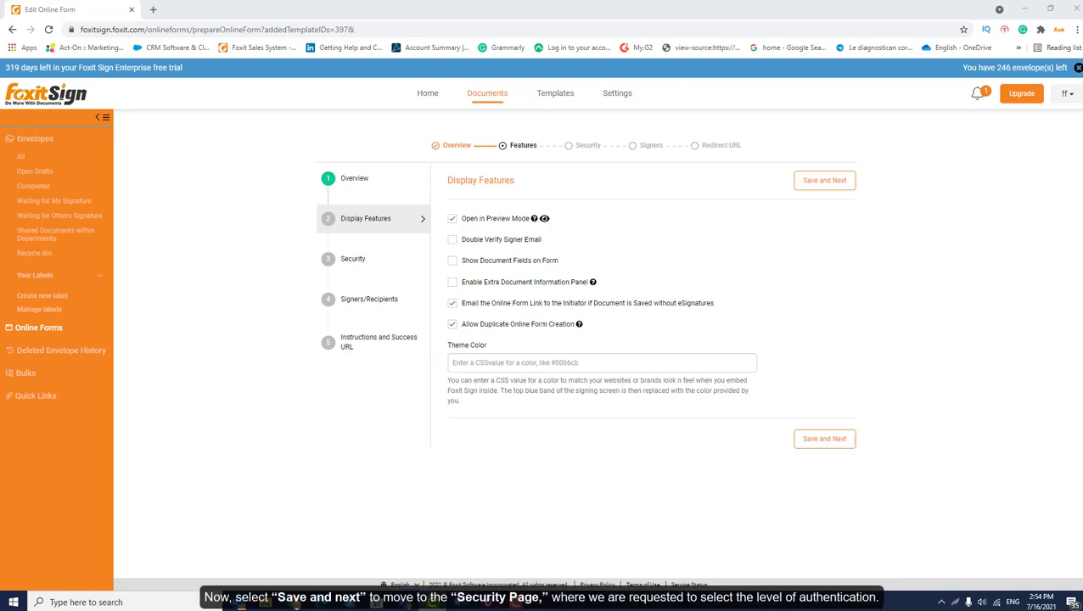
Save display features and set the authentication level to Email OTP Verification.
{"action": "left_click", "coordinate": [824, 180]}
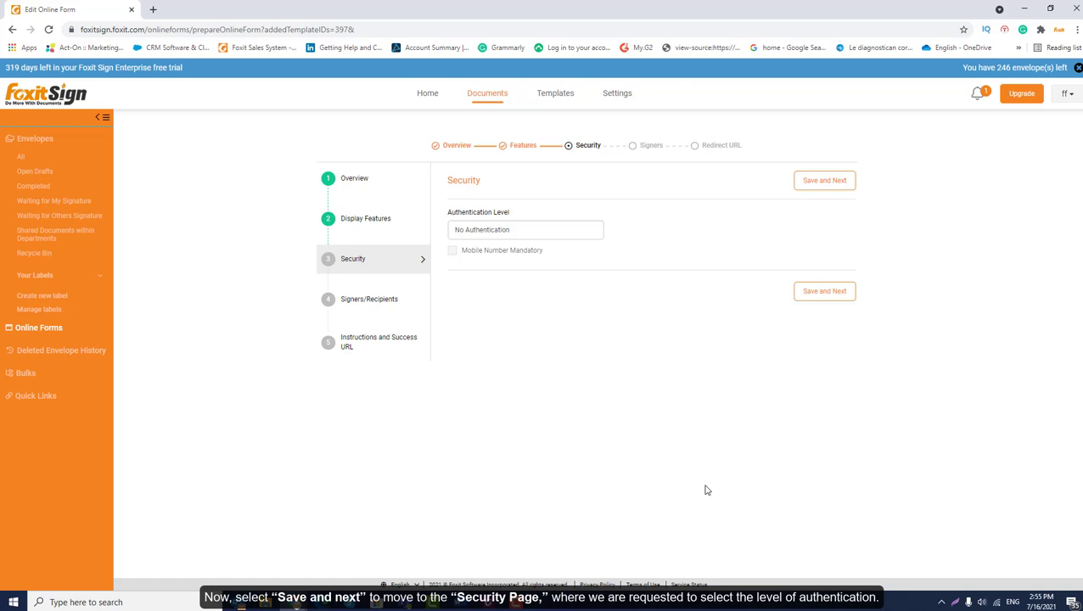
{"action": "mouse_move", "coordinate": [489, 263]}
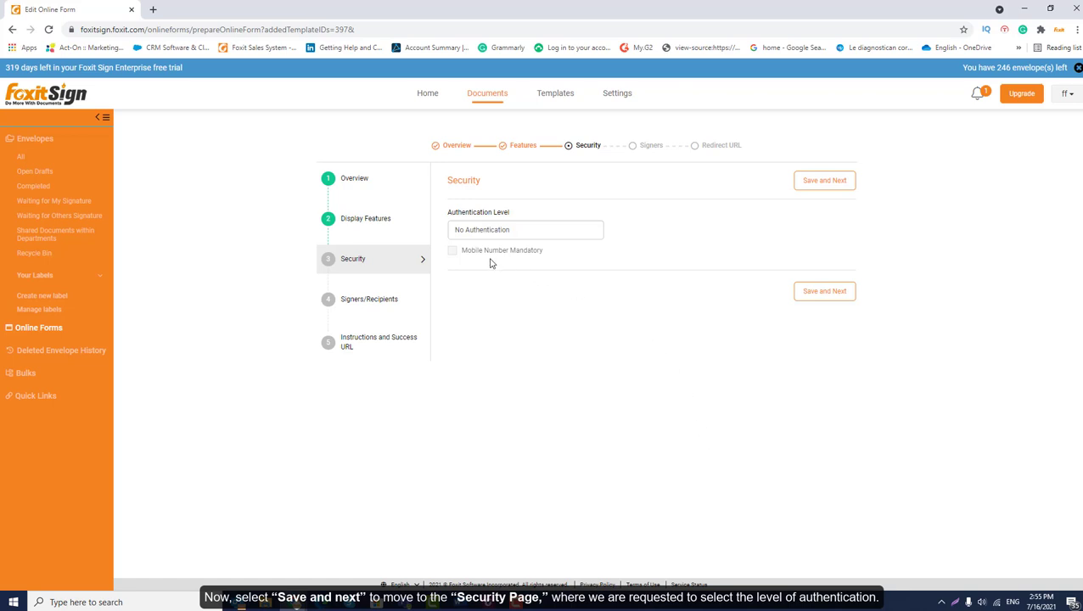
{"action": "mouse_move", "coordinate": [486, 248]}
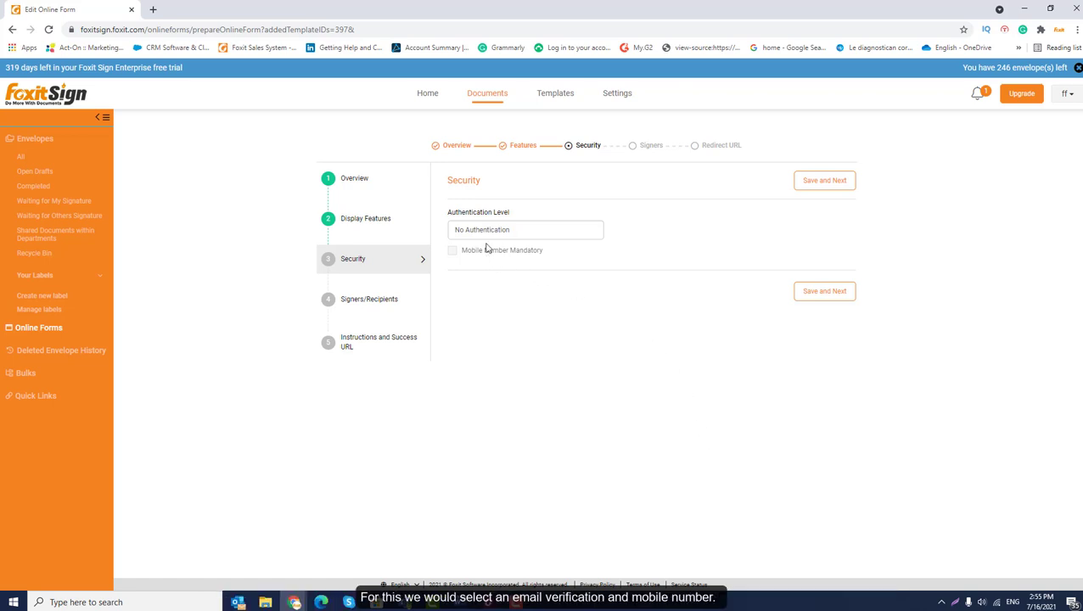
{"action": "left_click", "coordinate": [526, 229]}
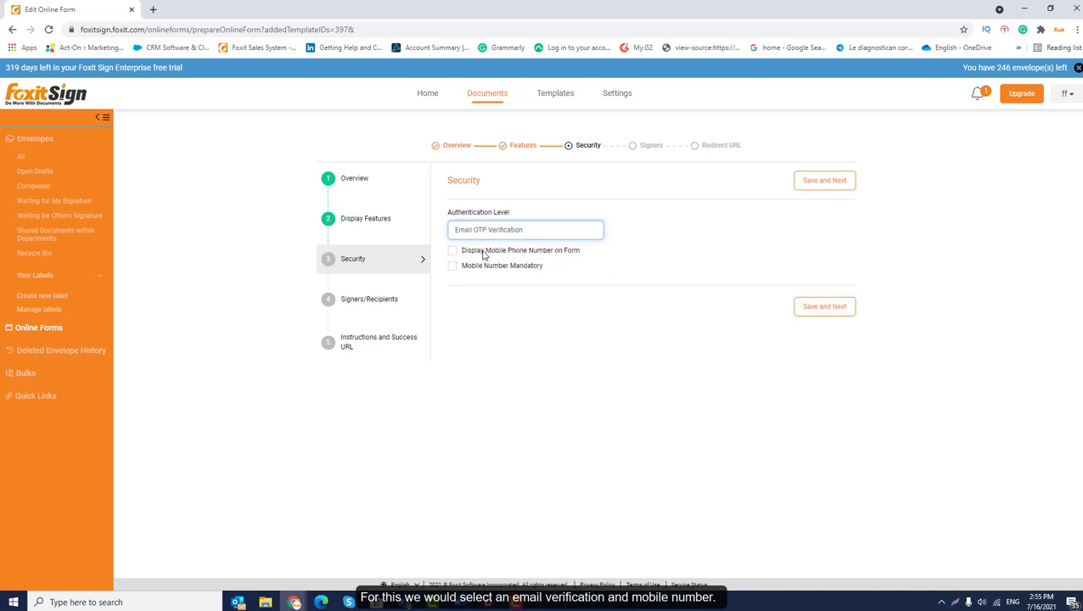
{"action": "left_click", "coordinate": [824, 180]}
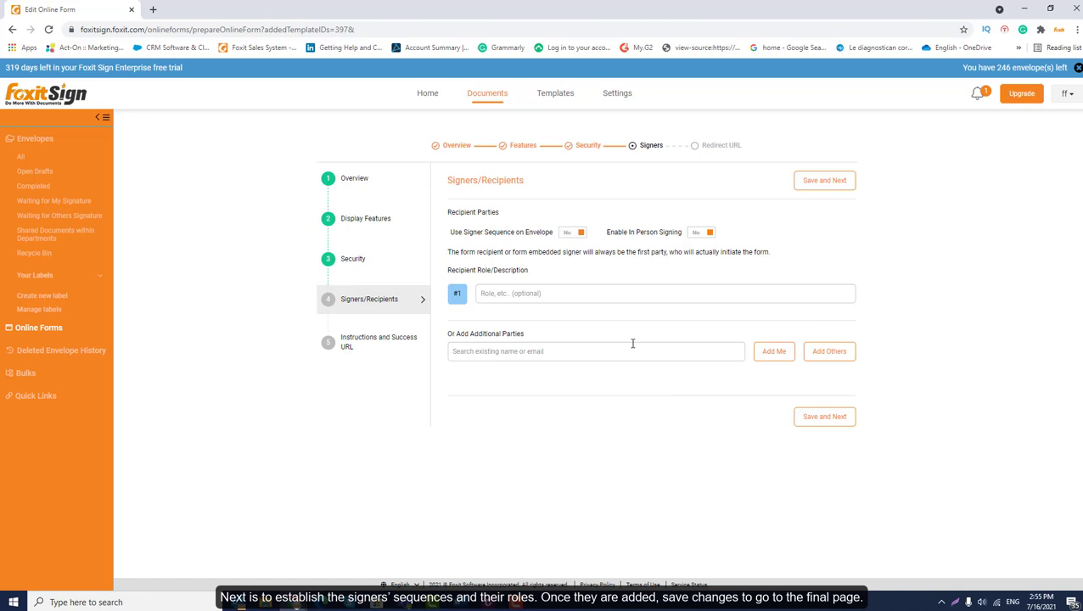
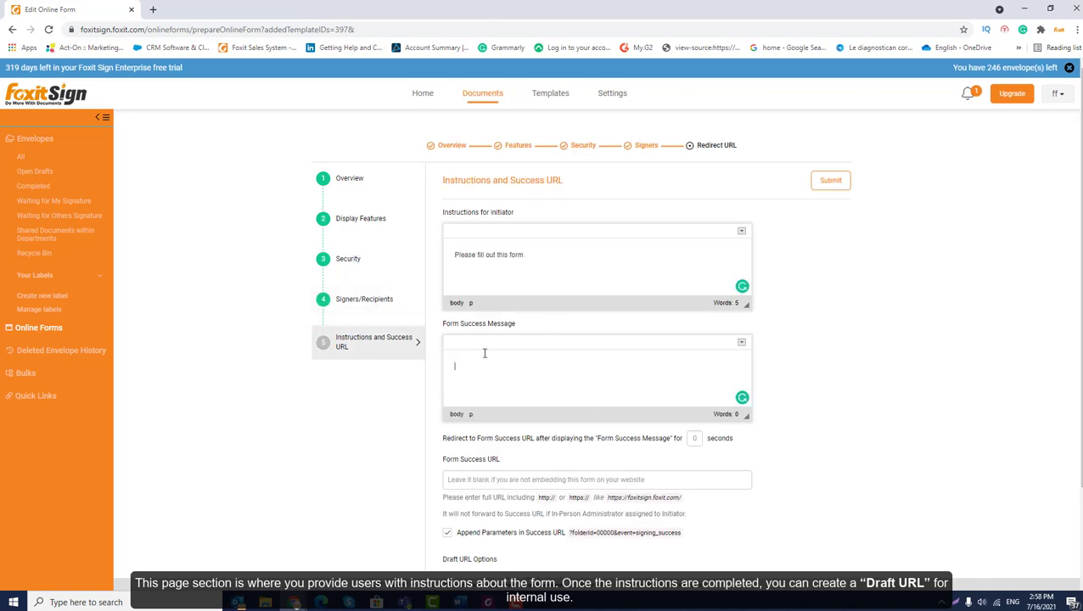
Add the 'Thanks' success message, enable a draft URL, and submit the form.
{"action": "type", "text": "Thanks for filling out the form"}
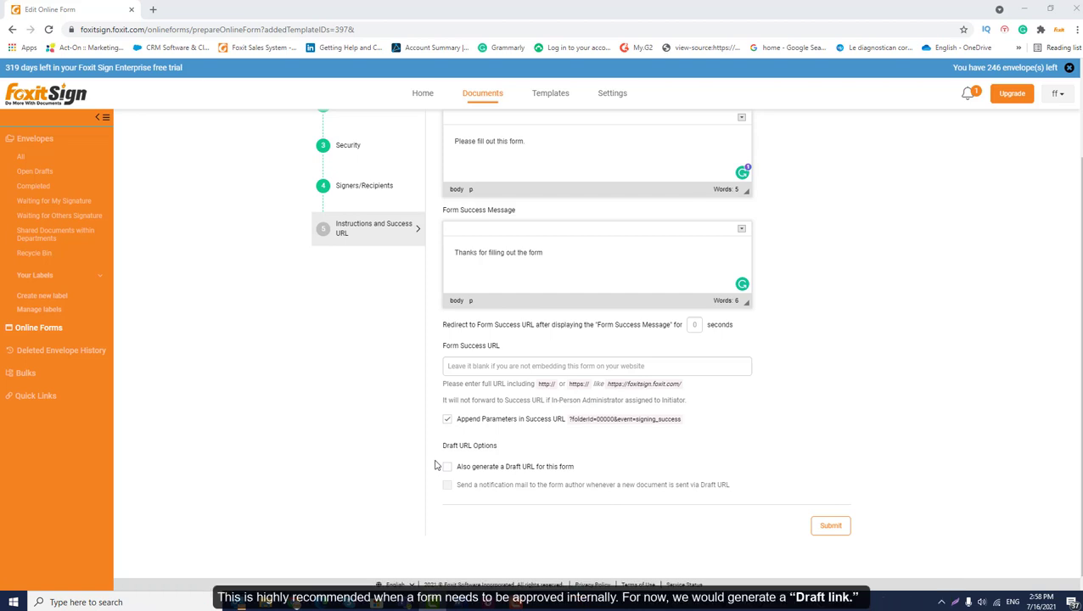
{"action": "mouse_move", "coordinate": [440, 464]}
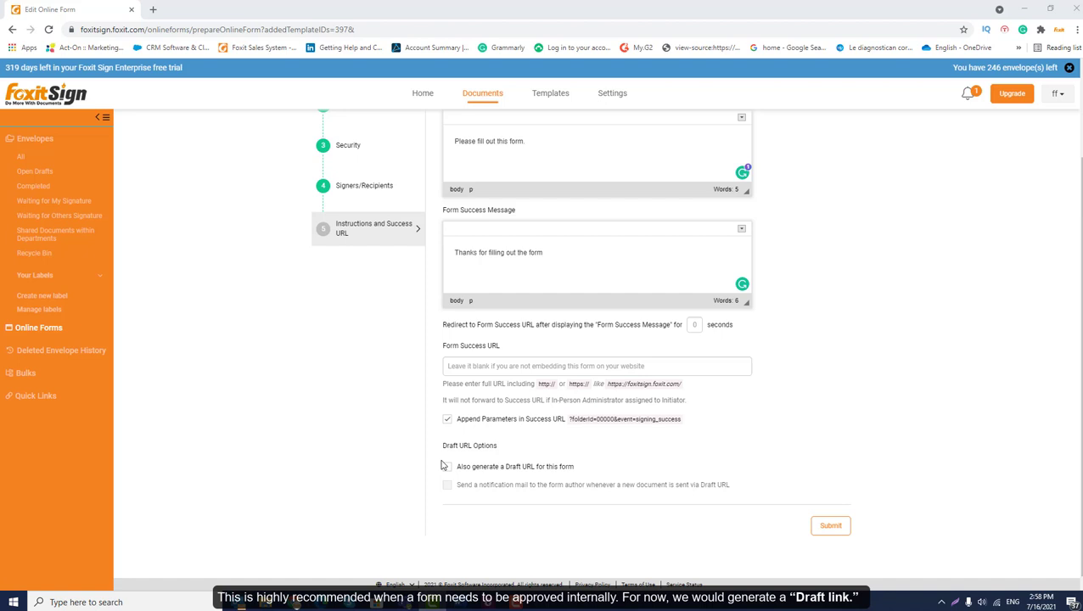
{"action": "left_click", "coordinate": [447, 466]}
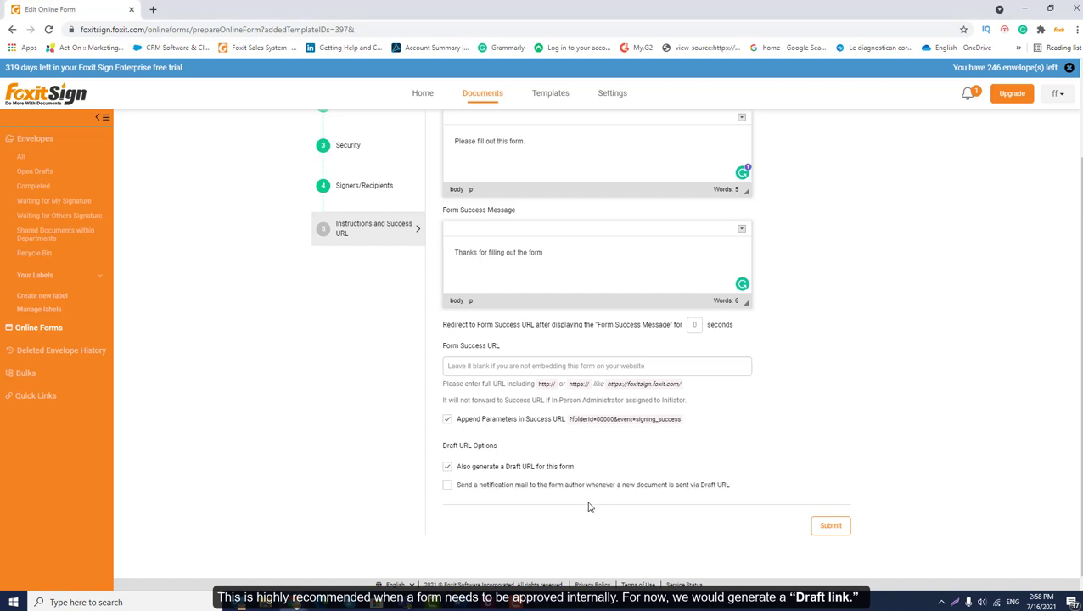
{"action": "left_click", "coordinate": [830, 525]}
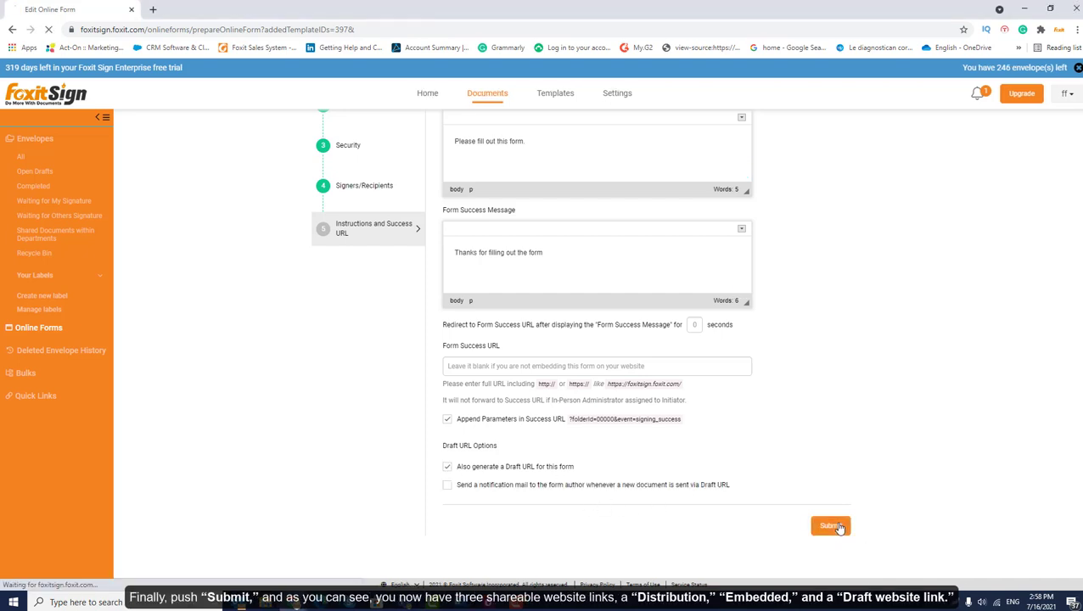
{"action": "left_click", "coordinate": [830, 526]}
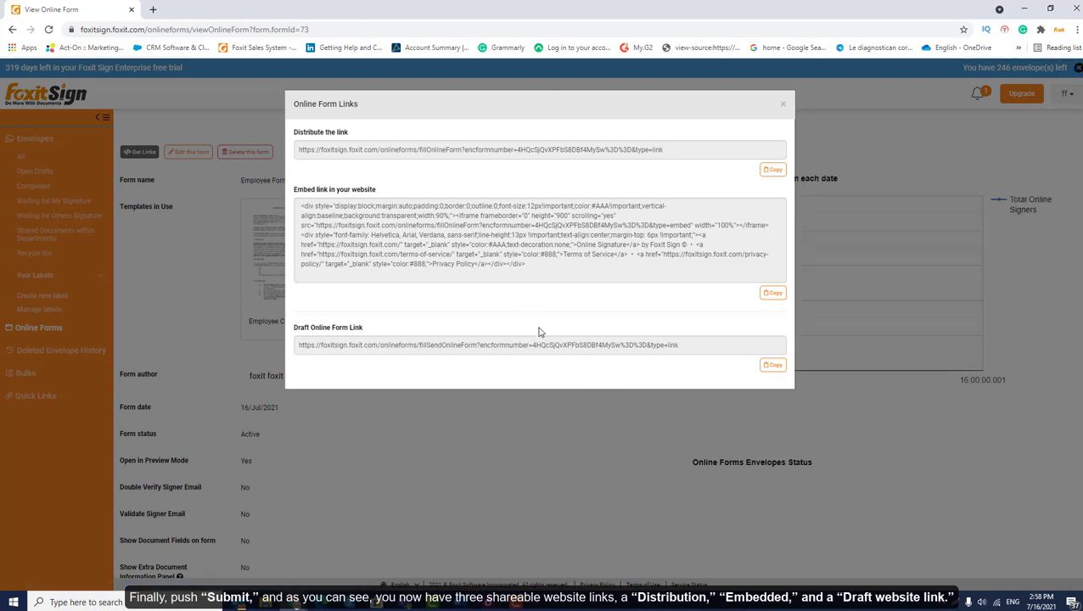
{"action": "mouse_move", "coordinate": [544, 331]}
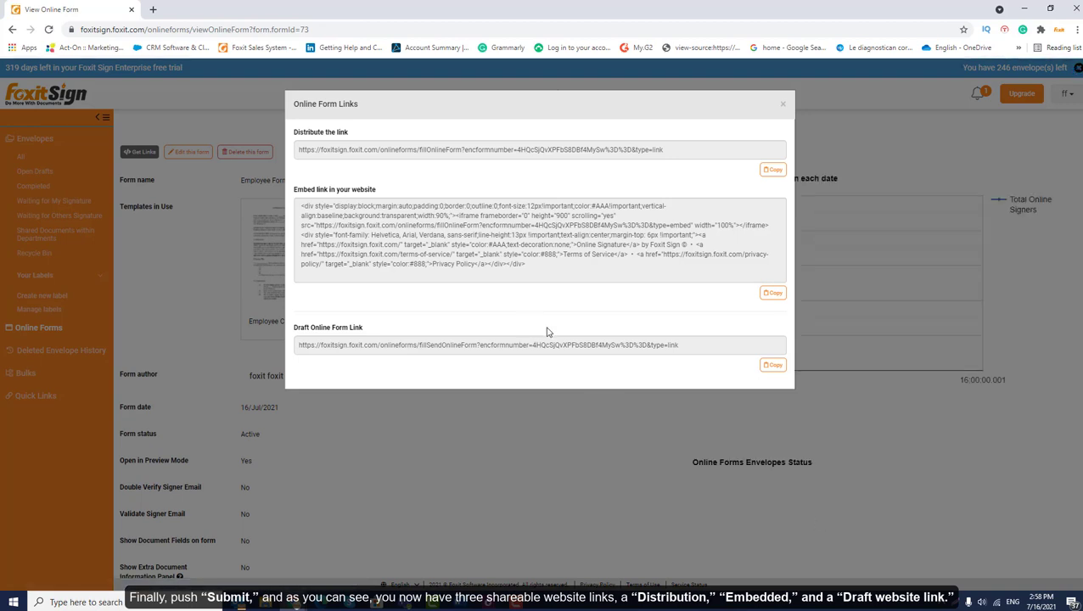